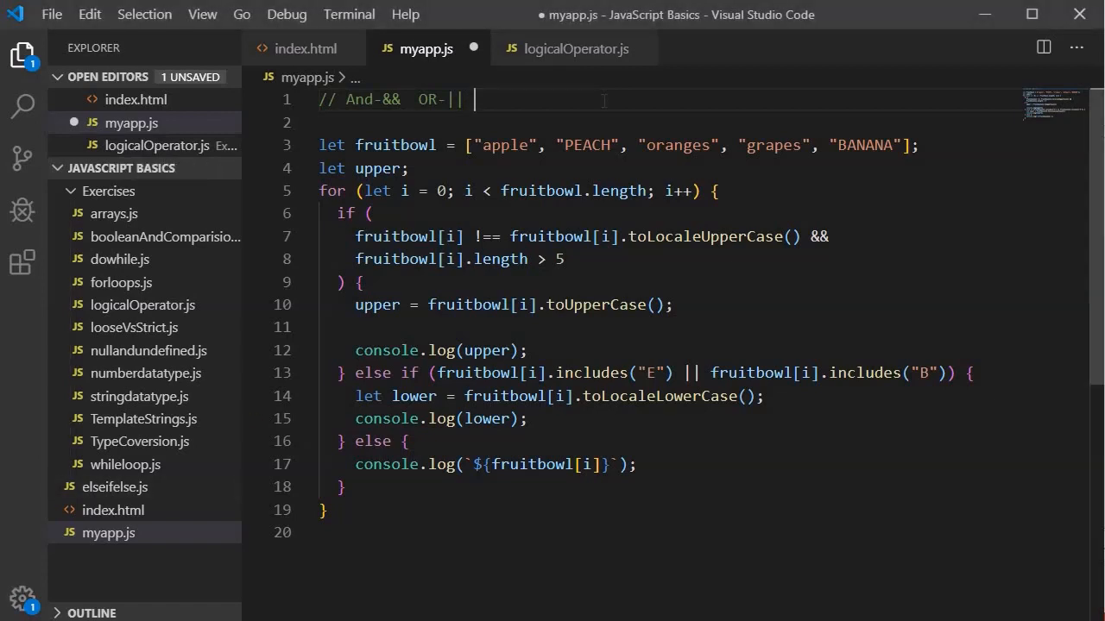
# Add 'NOT - !' to the operator comment on line 1 and add blank lines at the file's end.
pyautogui.write('N')
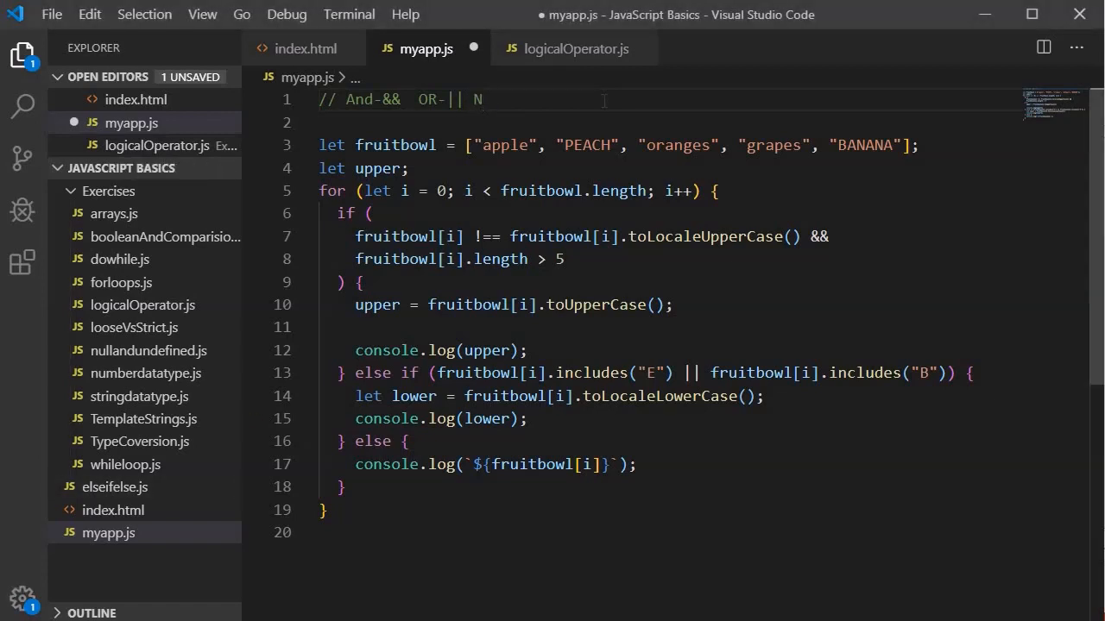
pyautogui.write('NOT - !')
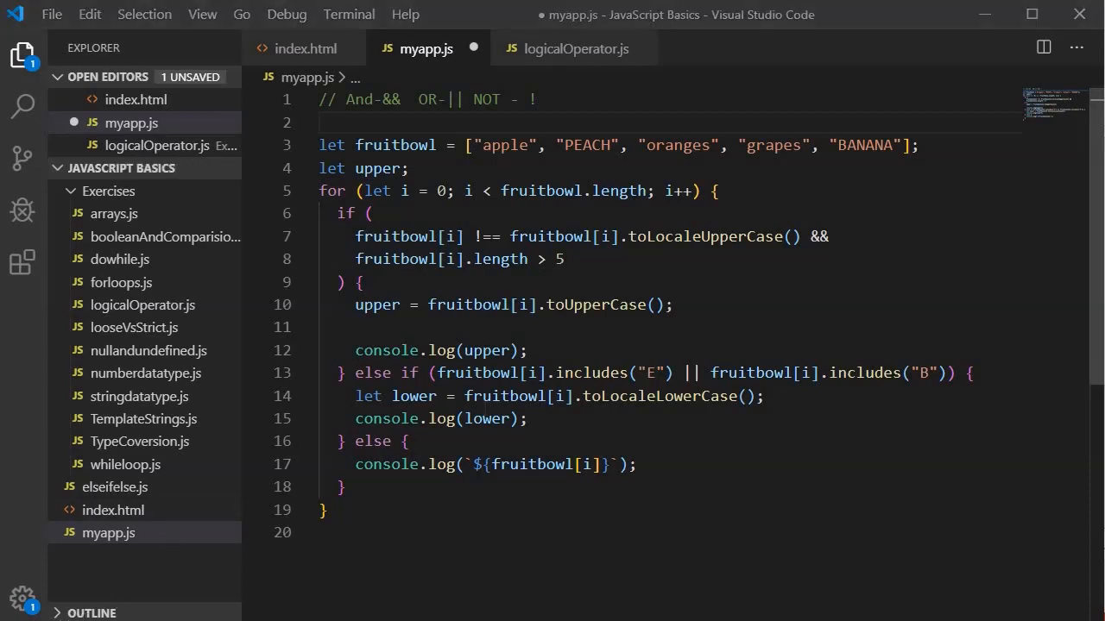
pyautogui.press('Enter')
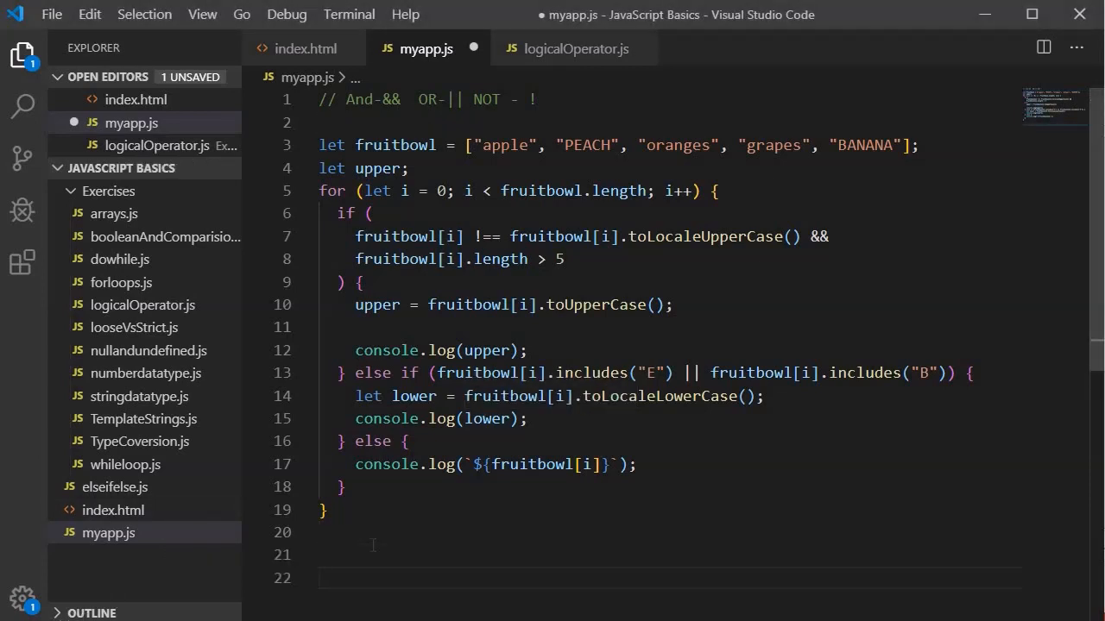
# Write 'let a= true;' and 'console.log(!a)' below the loop, then save myapp.js.
pyautogui.write('let a= true;')
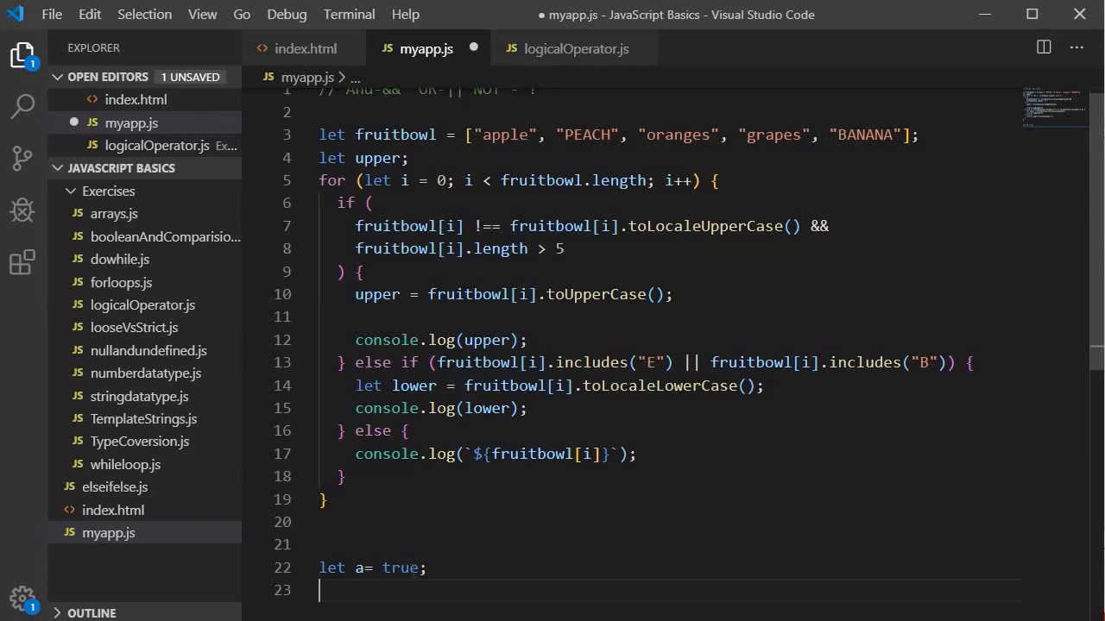
pyautogui.write('cont')
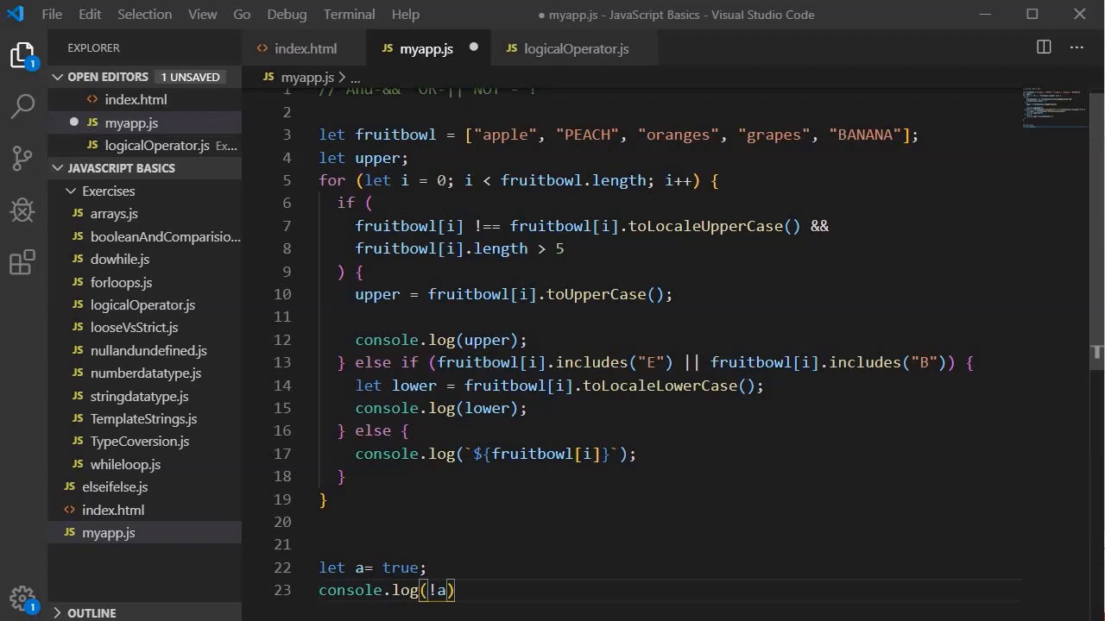
pyautogui.press('ctrl+s')
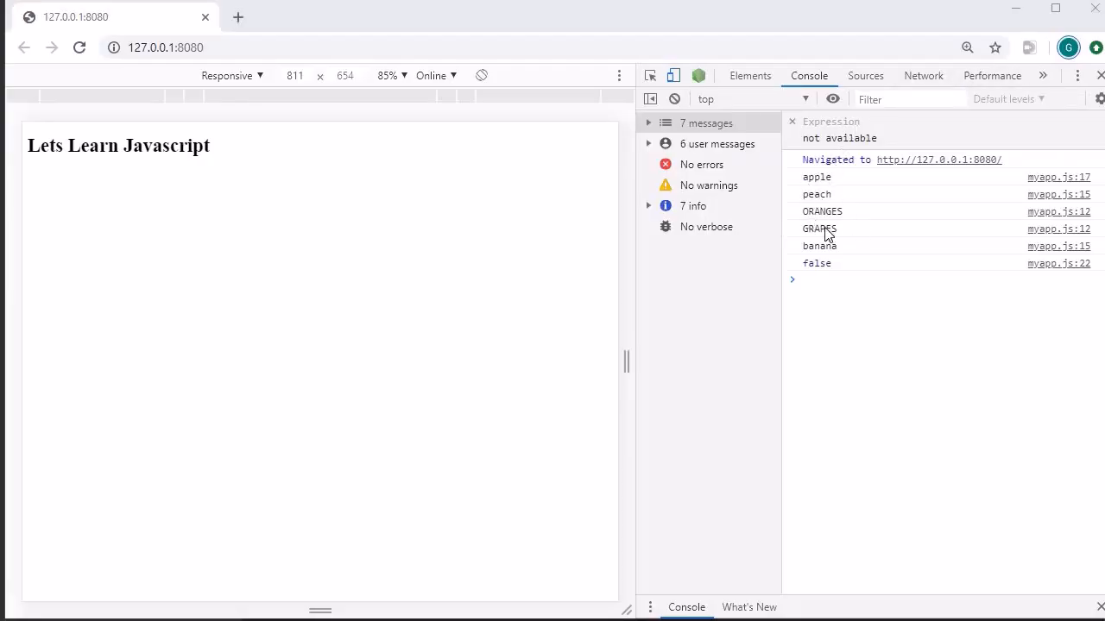
pyautogui.moveTo(841, 216)
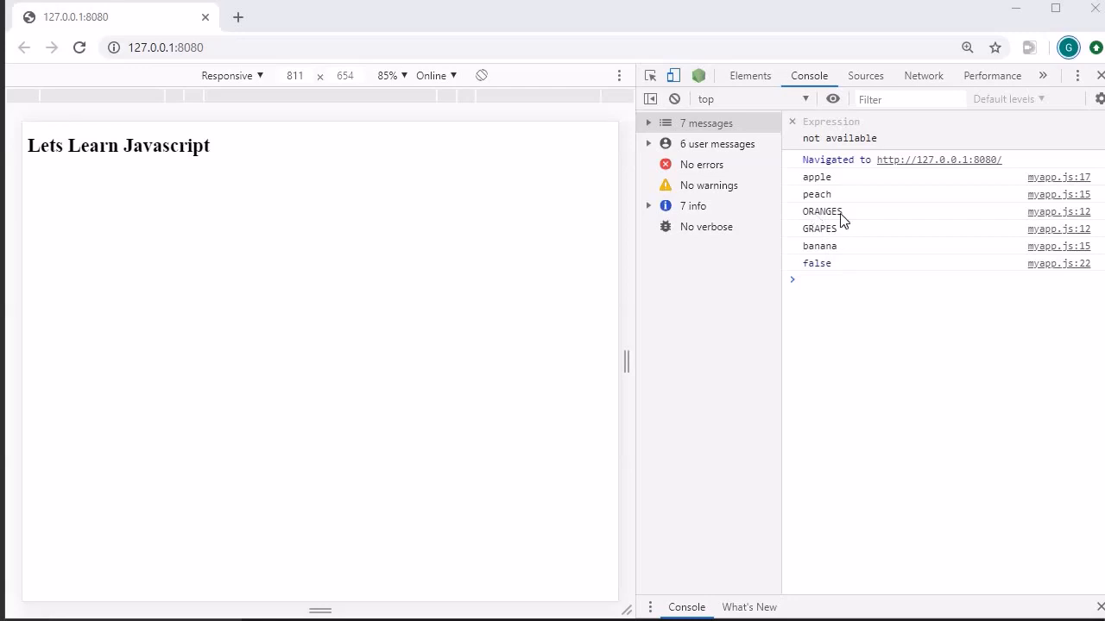
pyautogui.moveTo(820, 231)
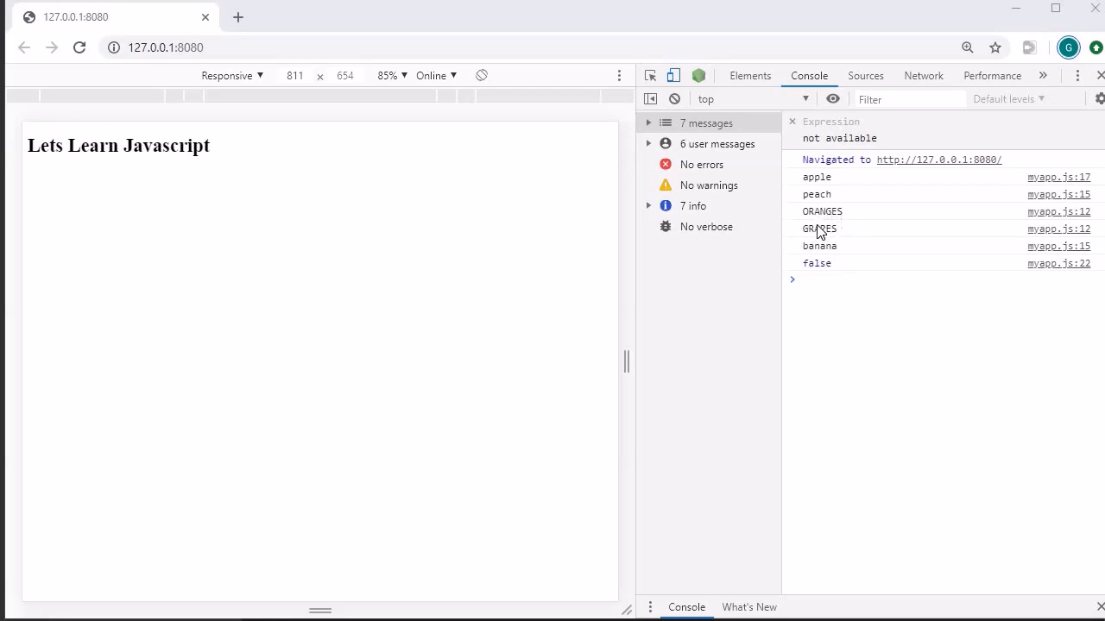
pyautogui.moveTo(819, 255)
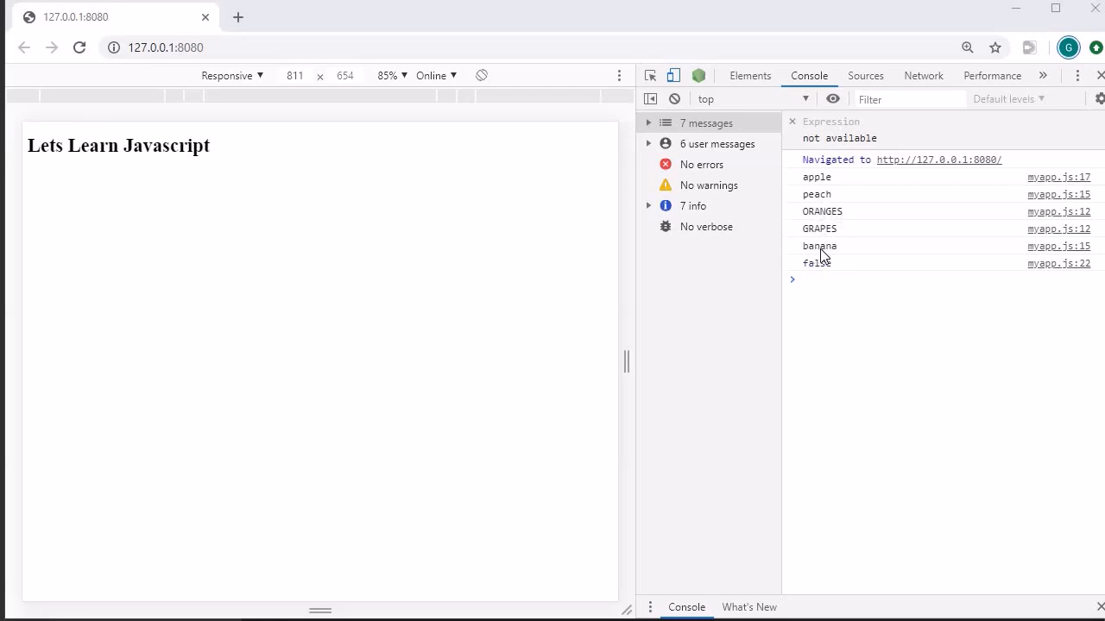
pyautogui.moveTo(806, 229)
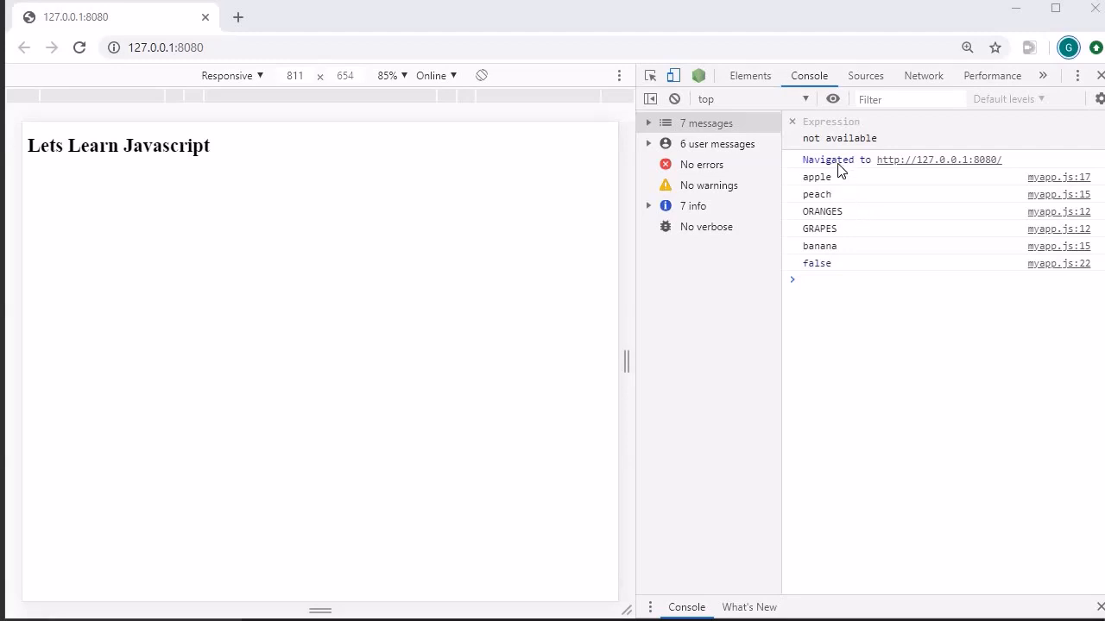
pyautogui.moveTo(830, 244)
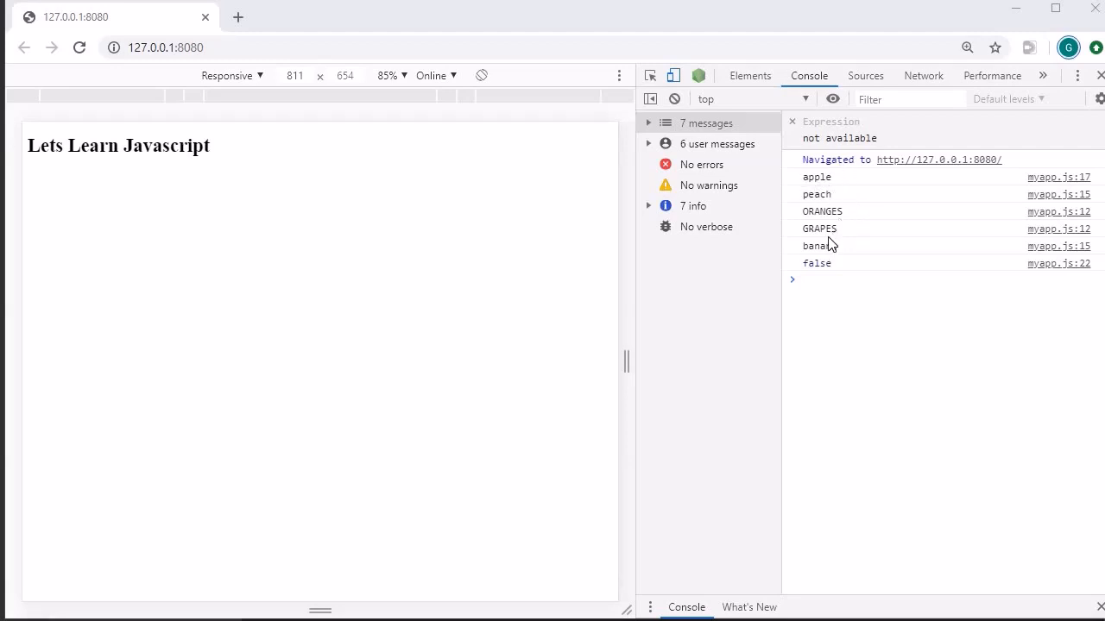
pyautogui.moveTo(798, 222)
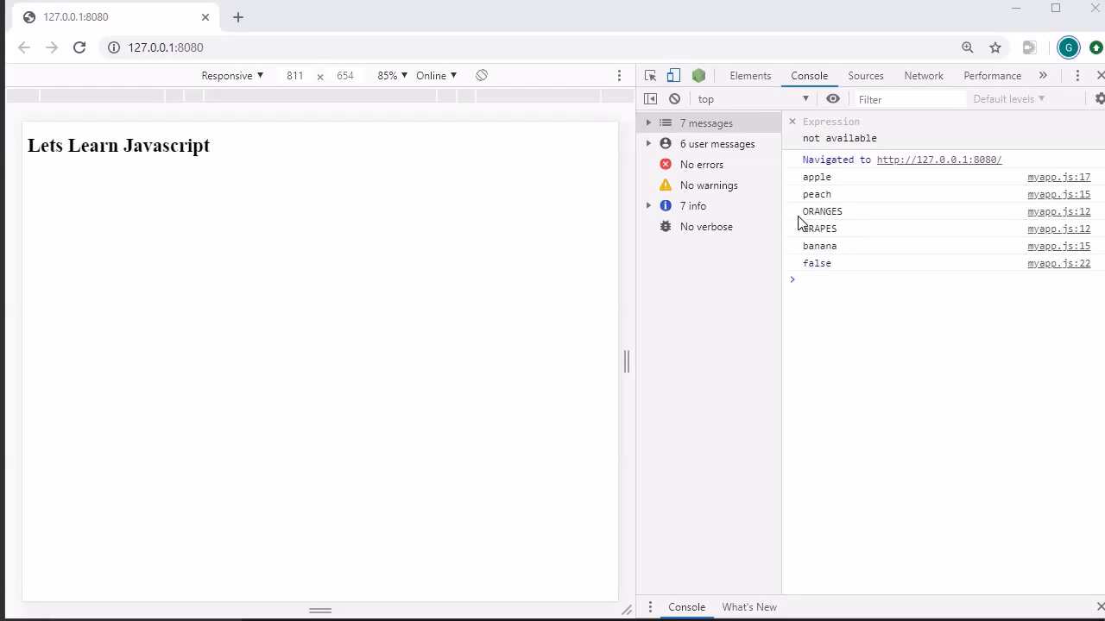
pyautogui.moveTo(820, 182)
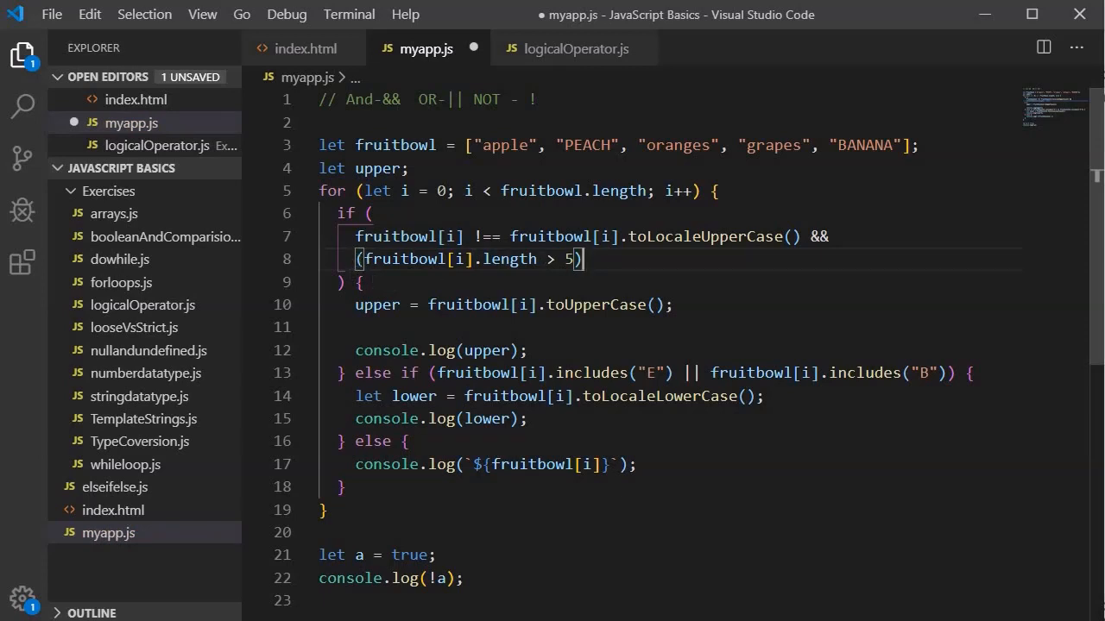
# Put '!' before the parenthesized fruitbowl[i].length > 5 condition on line 8.
pyautogui.write('!')
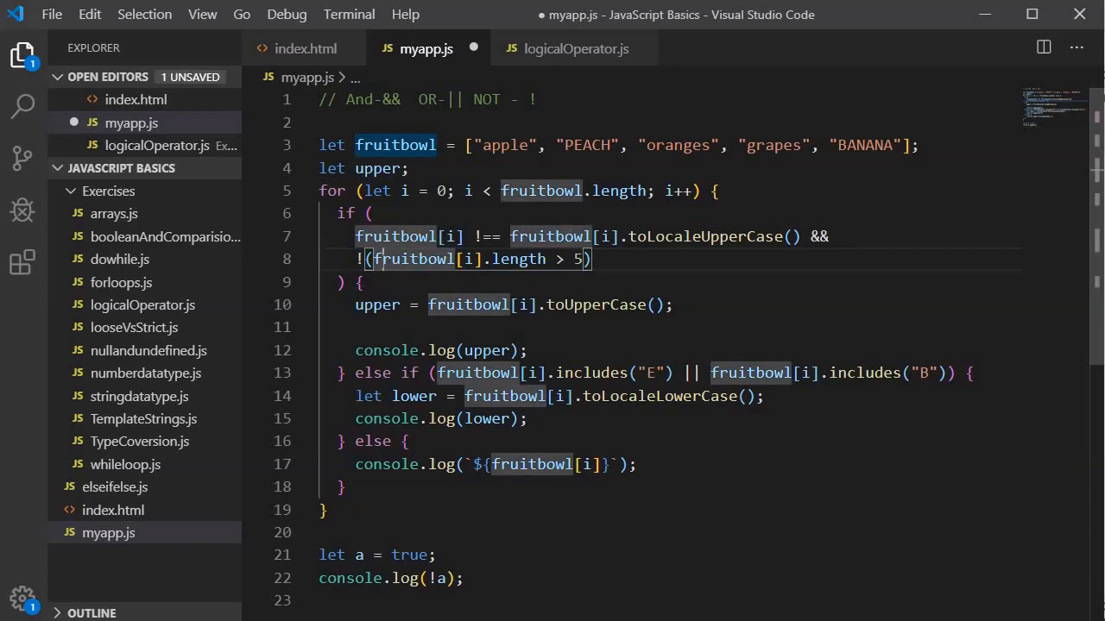